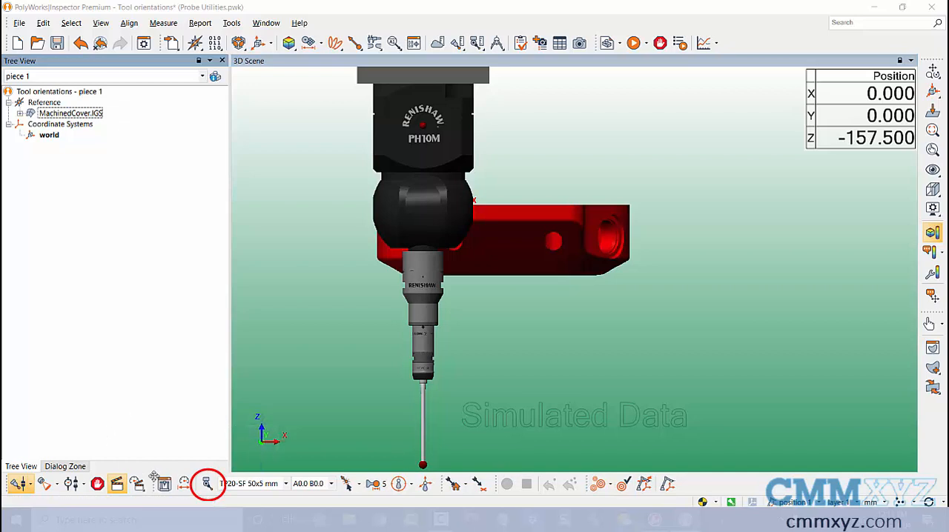
mouse_move(208, 483)
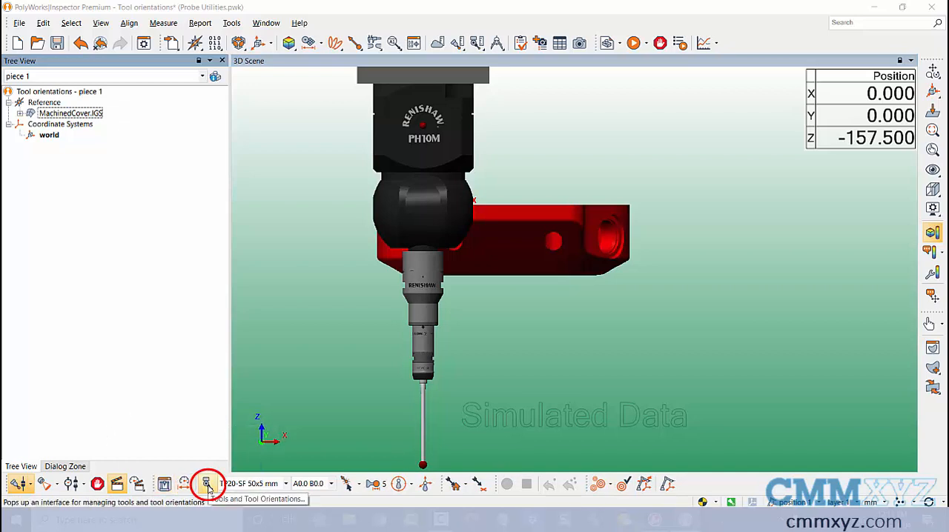
Review the TP20-SF 20x3 mm probe's calibrated orientations in the tools and orientations manager.
click(208, 484)
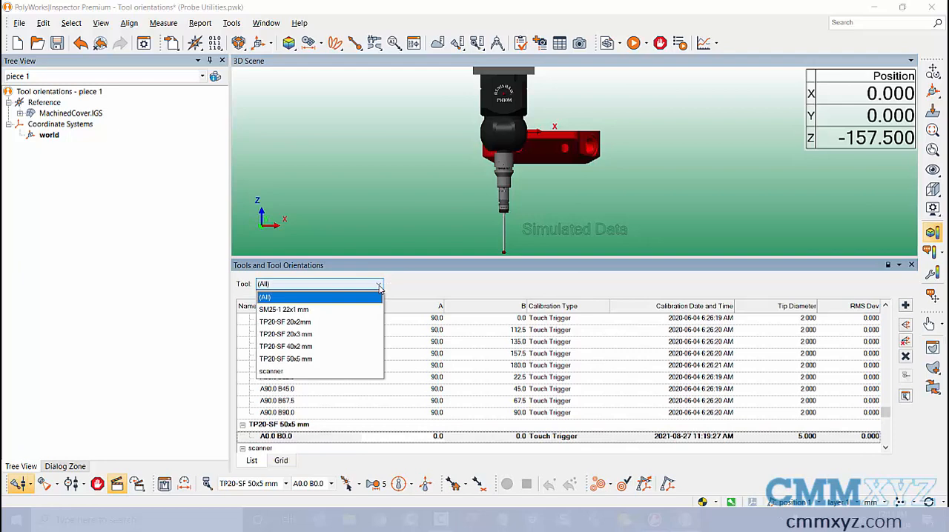
mouse_move(373, 294)
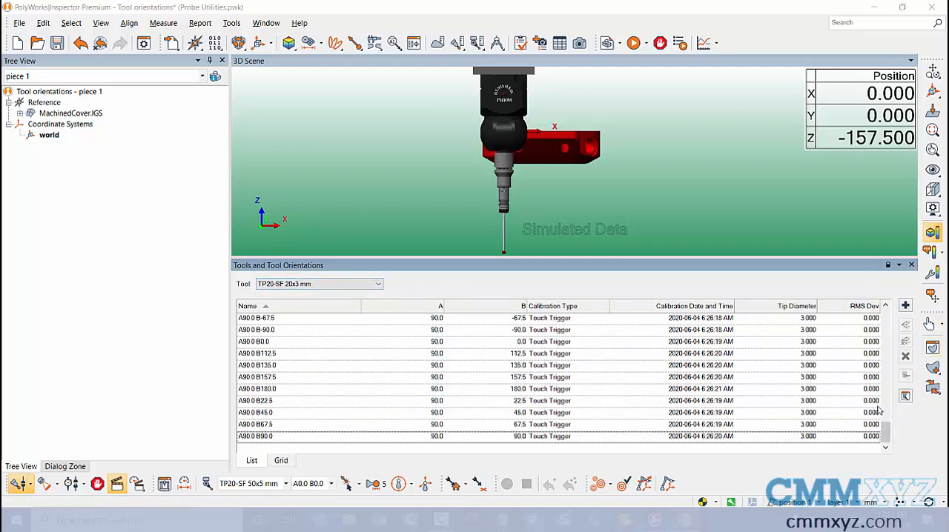
scroll(down, 3)
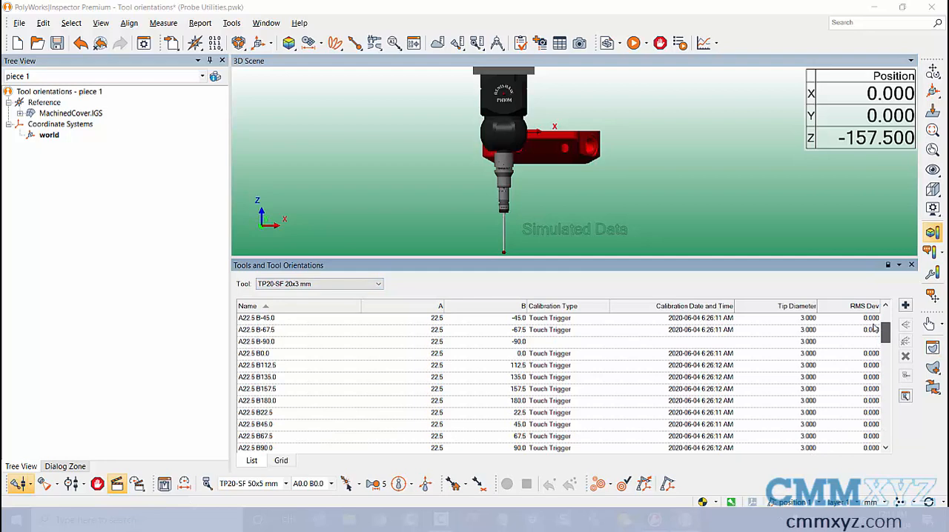
scroll(down, 3)
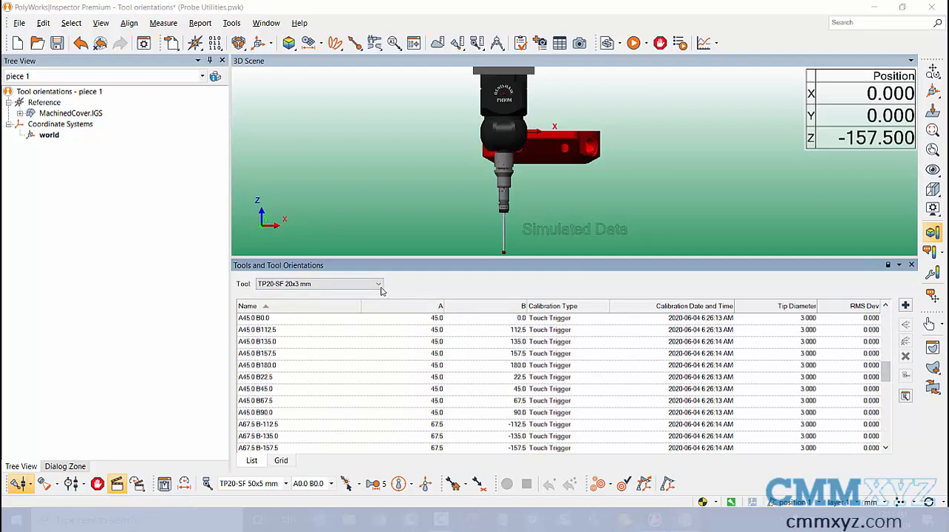
click(378, 285)
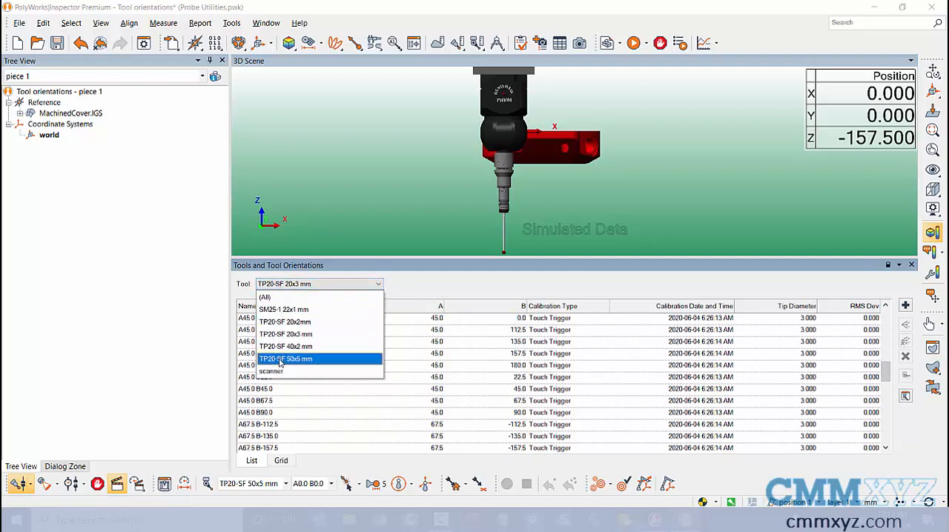
Switch the manager to the TP20-SF 50x5 mm tool, showing its single A0.0 B0.0 orientation.
click(285, 359)
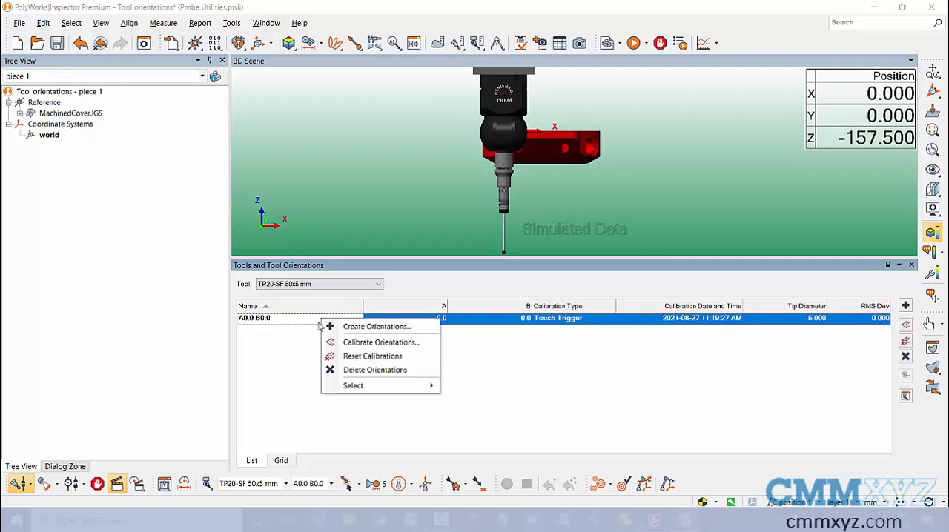
mouse_move(377, 326)
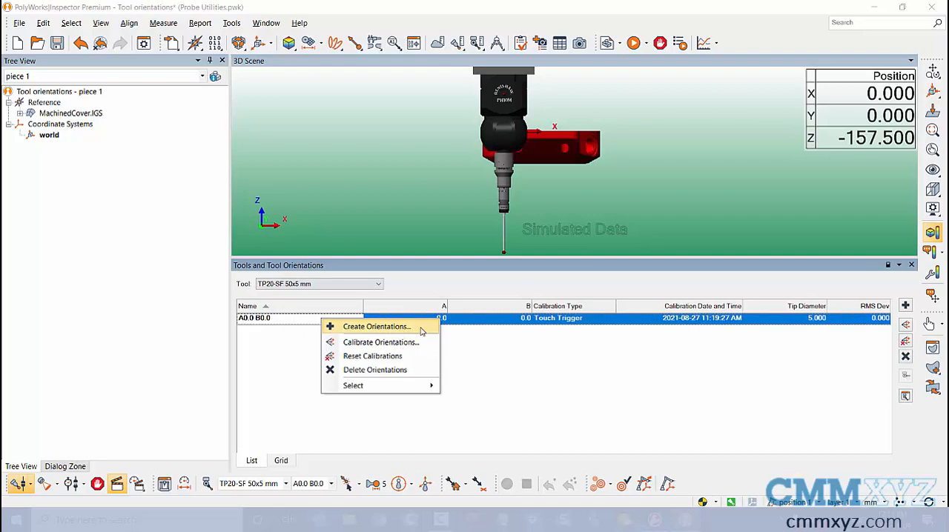
Create an individual A 45, B 90 orientation for the TP20-SF 50x5 mm tool.
click(377, 326)
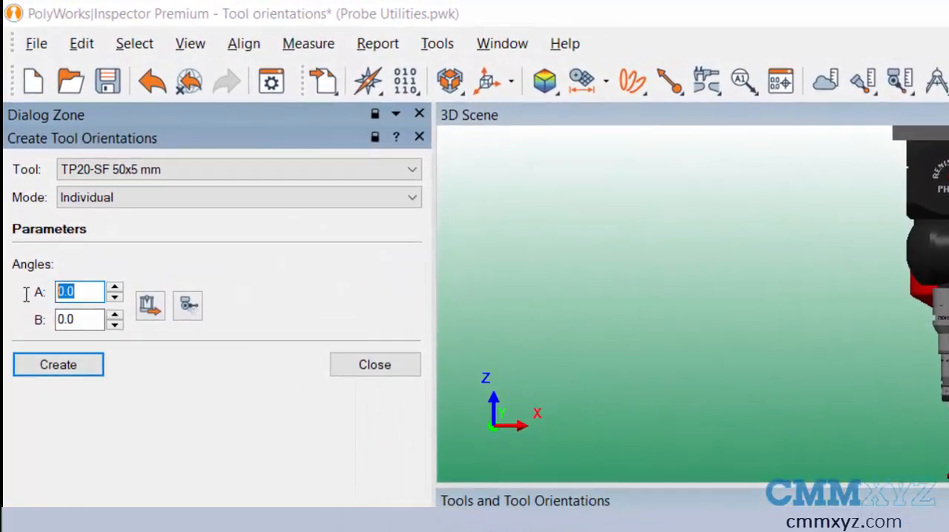
text(45)
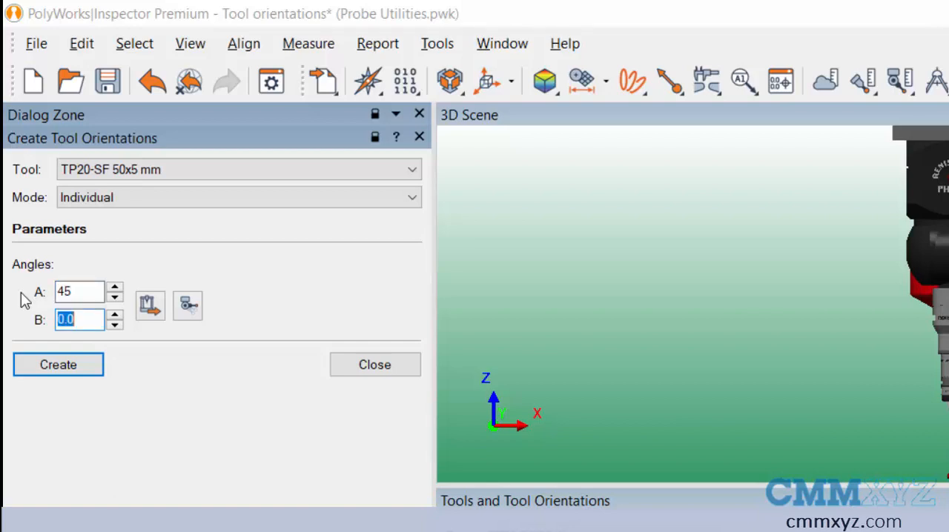
text(90)
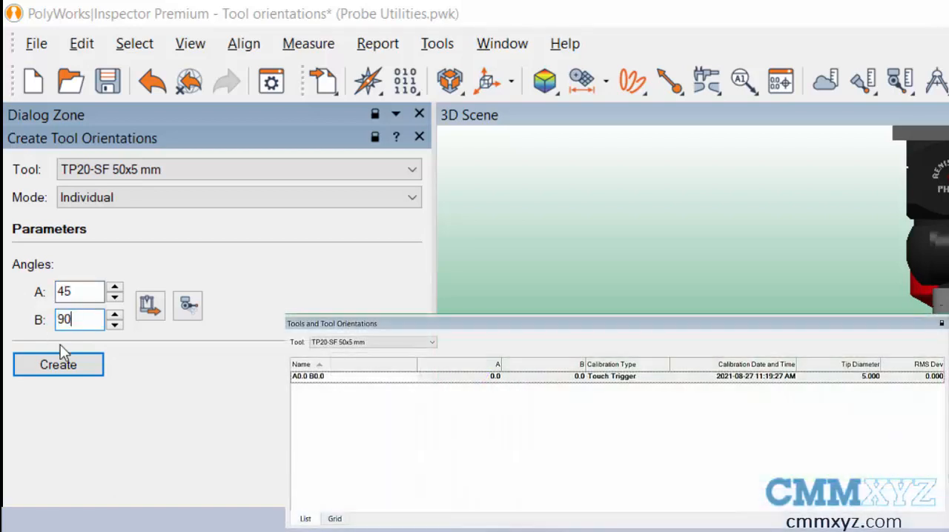
click(57, 365)
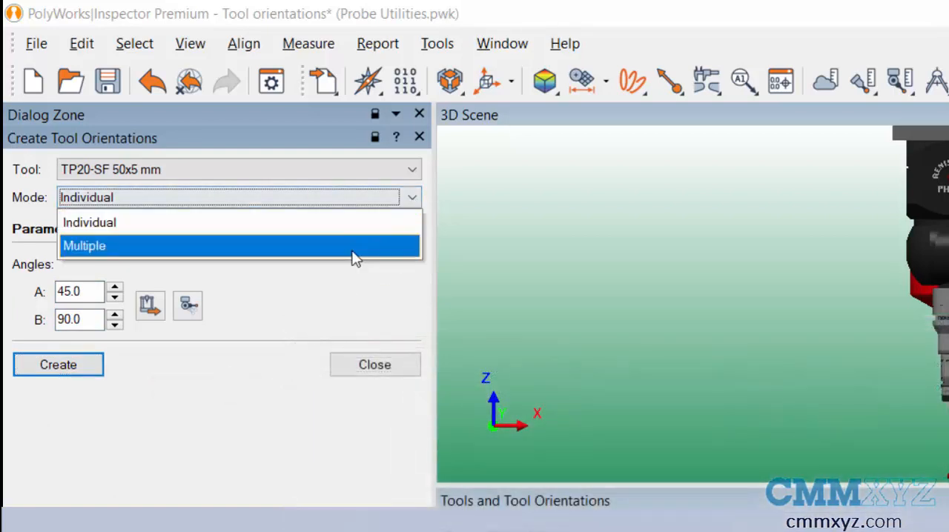
Create a Multiple-mode range of orientations, A 0 to 90 in 7.5° steps at B 0.
click(84, 246)
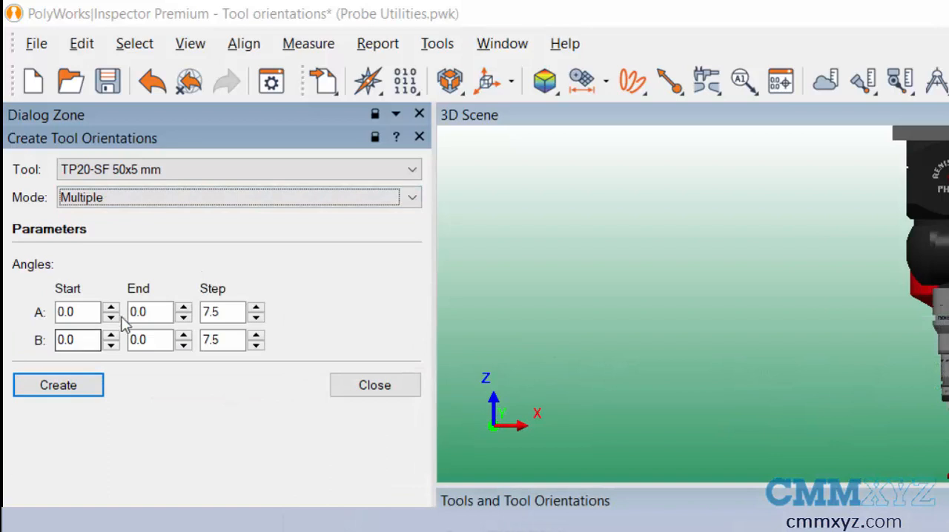
mouse_move(335, 491)
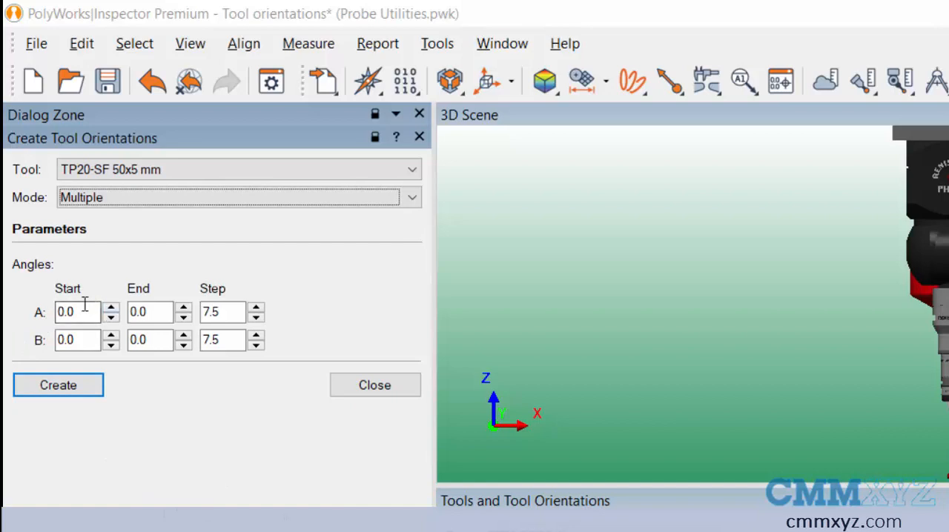
click(152, 311)
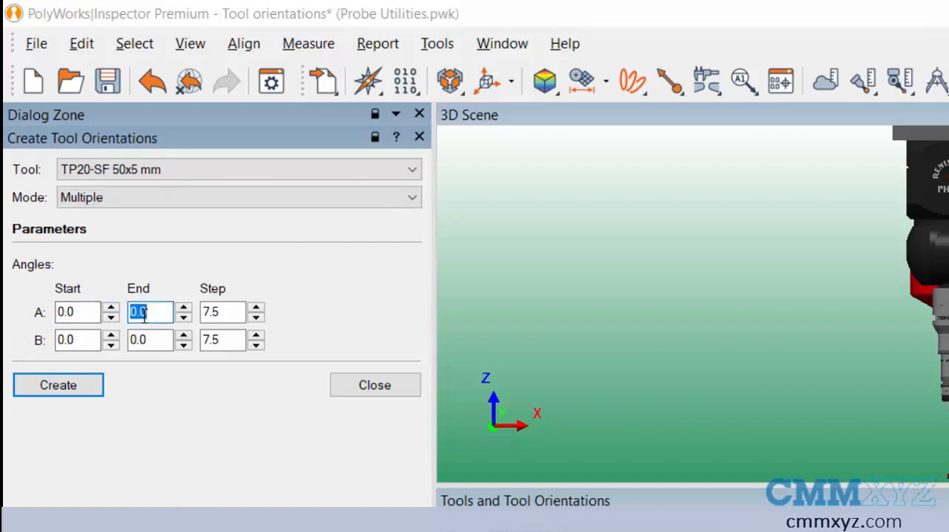
text(90)
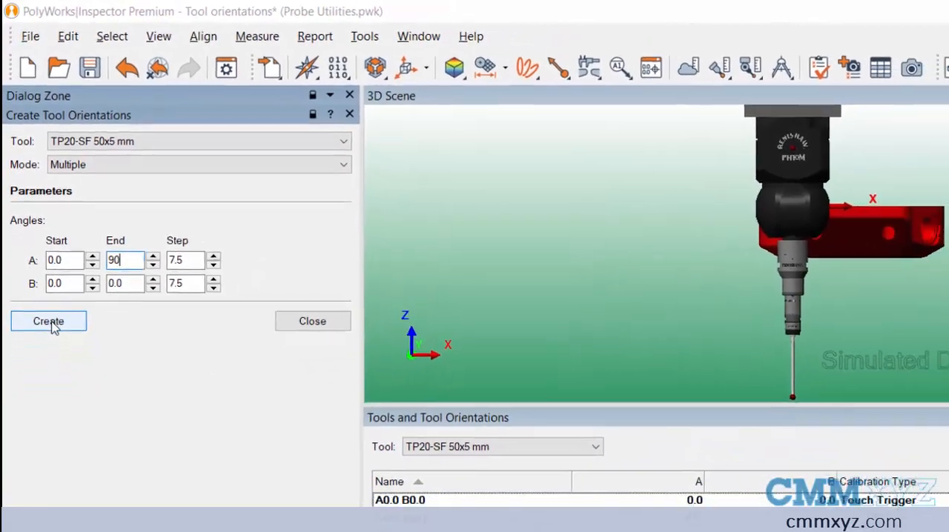
click(47, 320)
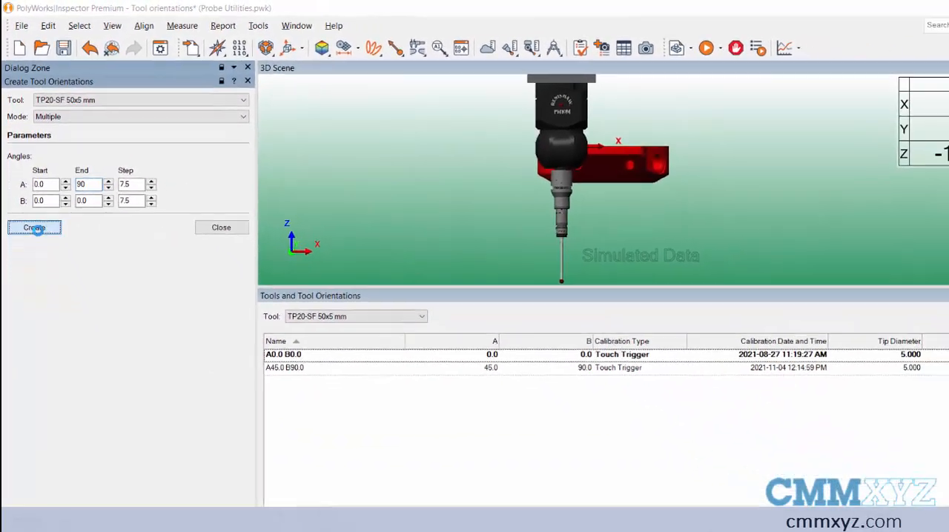
click(34, 228)
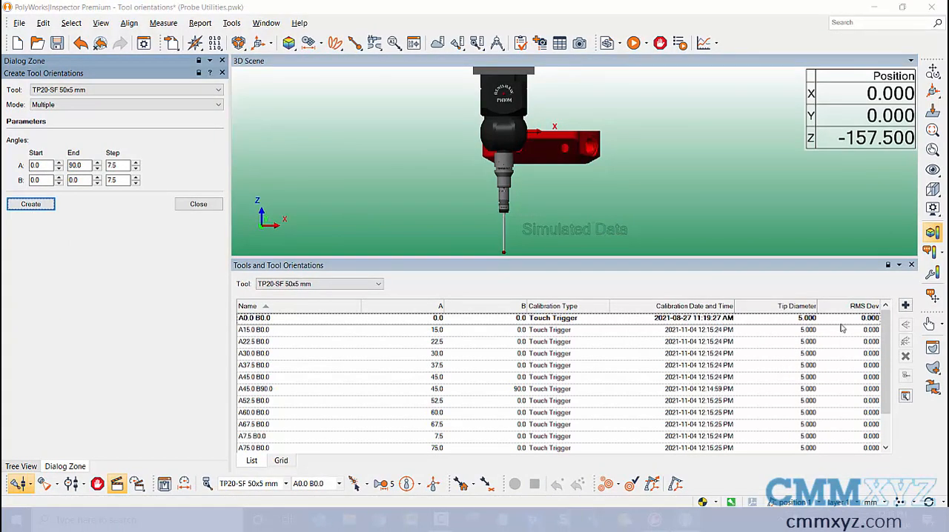
scroll(down, 3)
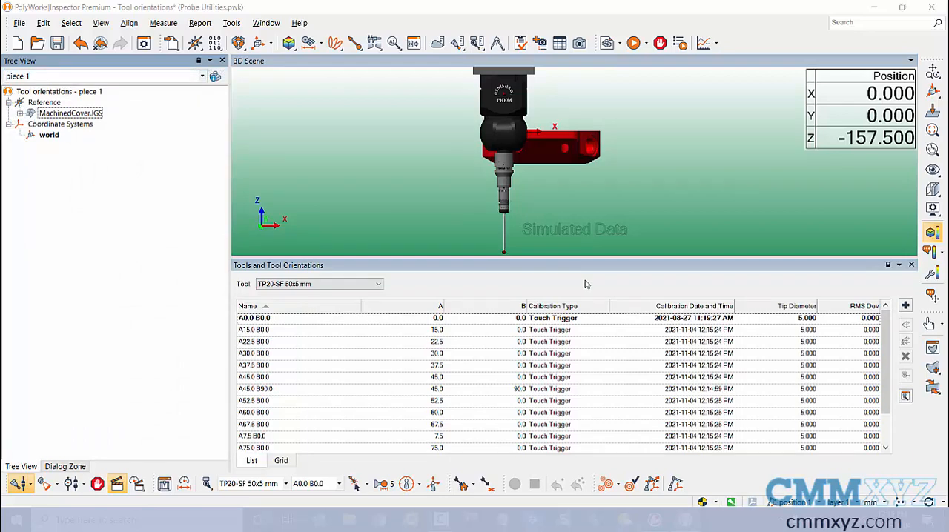
Close the tools and orientations manager, returning to the 3D scene at A0.0 B0.0.
click(905, 398)
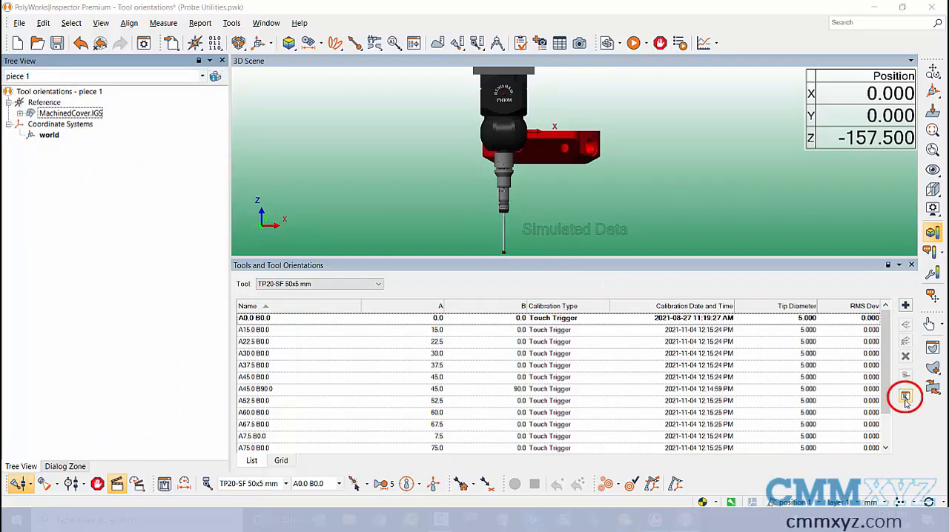
click(905, 398)
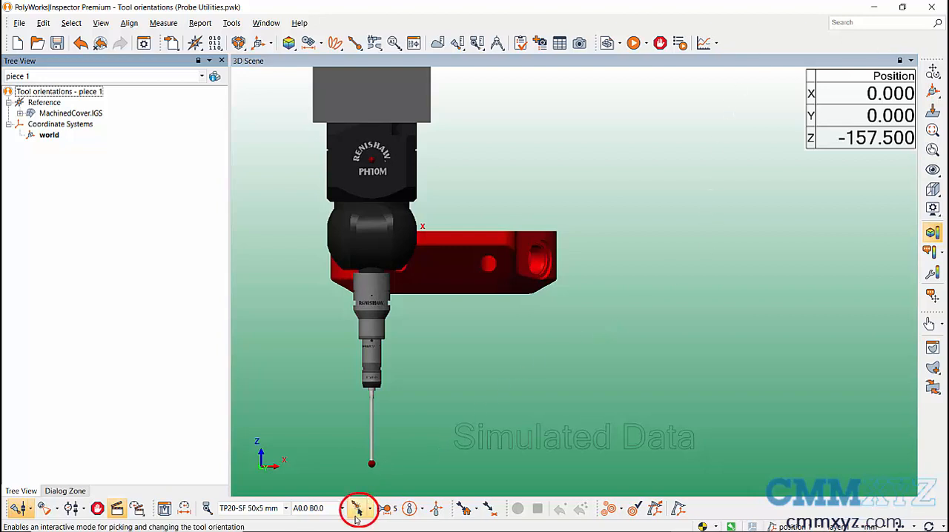
Activate Pick and Change Tool Orientation and hover the CAD surfaces, seeing A135.0 B180.0 out of range.
click(359, 509)
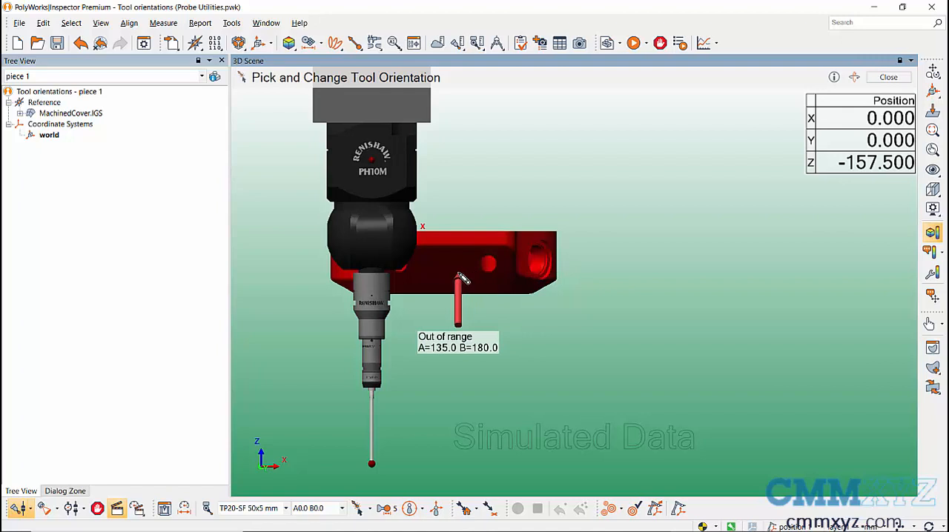
mouse_move(607, 311)
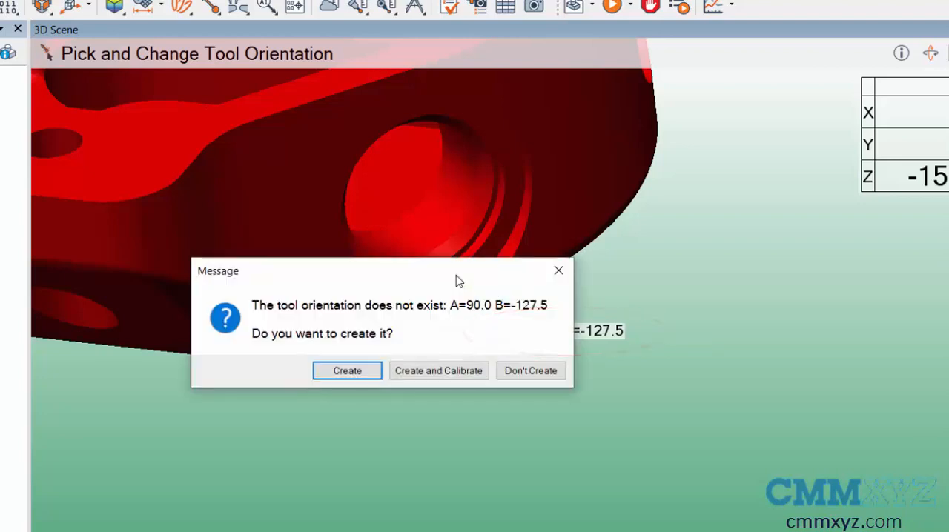
mouse_move(240, 388)
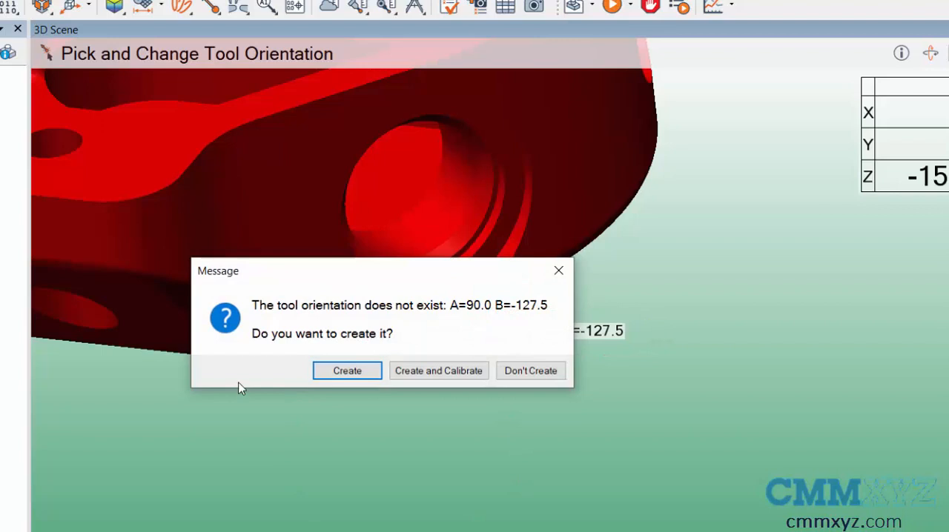
mouse_move(607, 486)
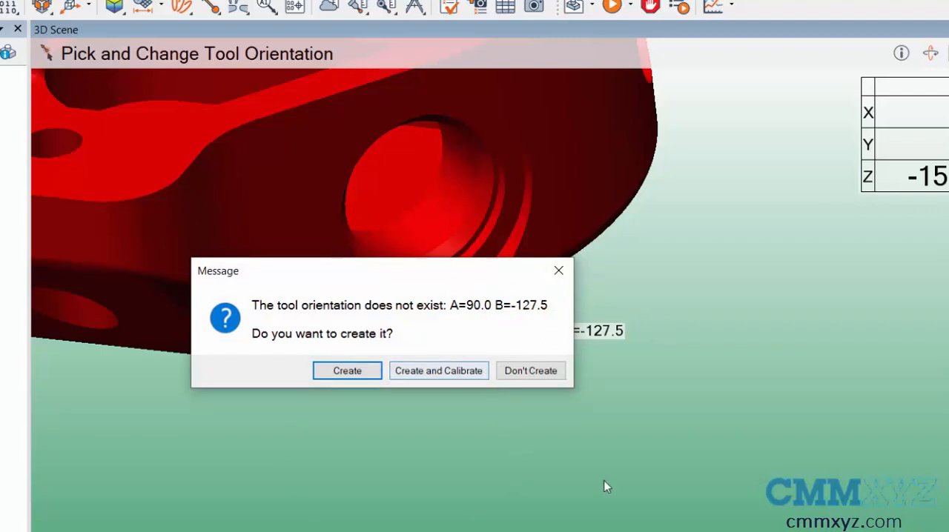